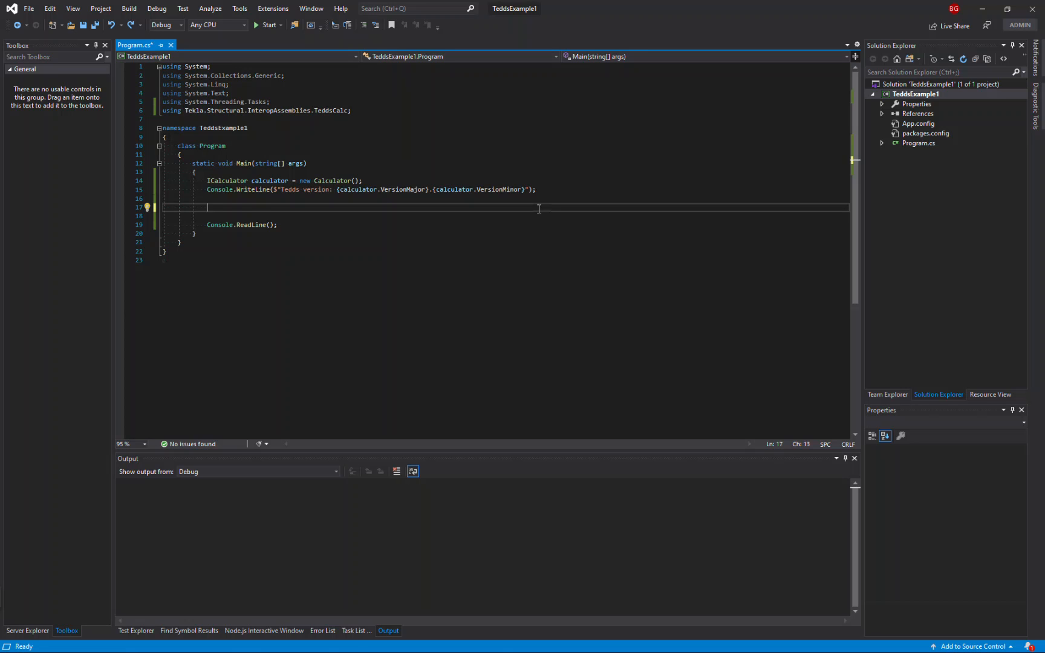
# - Print the 'Concrete beam design' heading, prompt for section width (mm) and parse it
pyautogui.write('Console.WriteLine(')
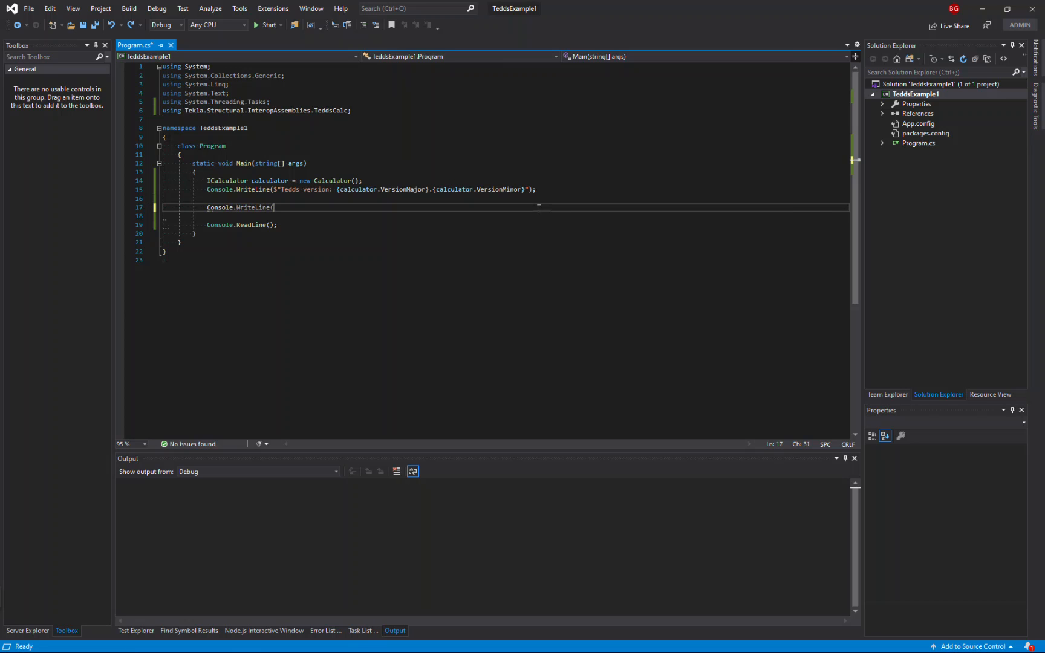
pyautogui.write('"Concrete beam design");')
pyautogui.write('double')
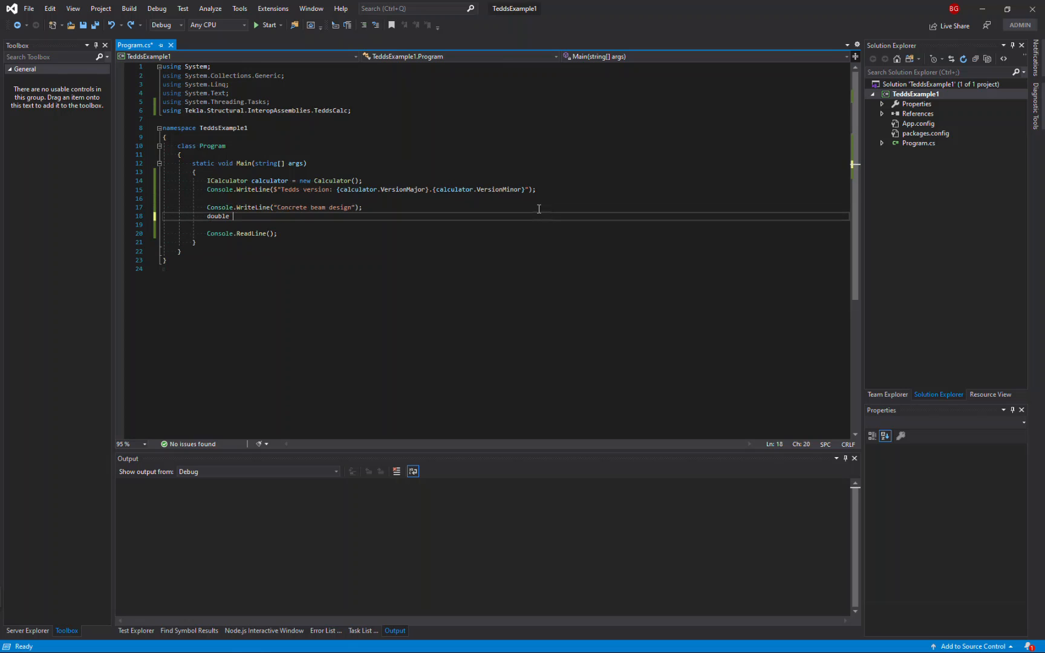
pyautogui.write('width;')
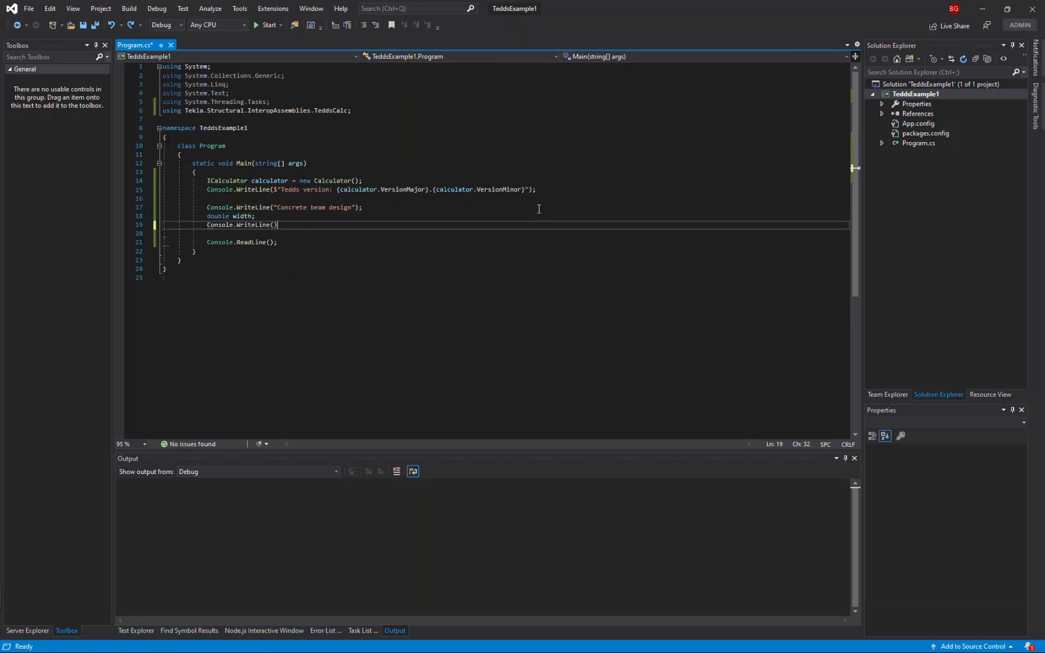
pyautogui.write('"Enter section width (mm)"')
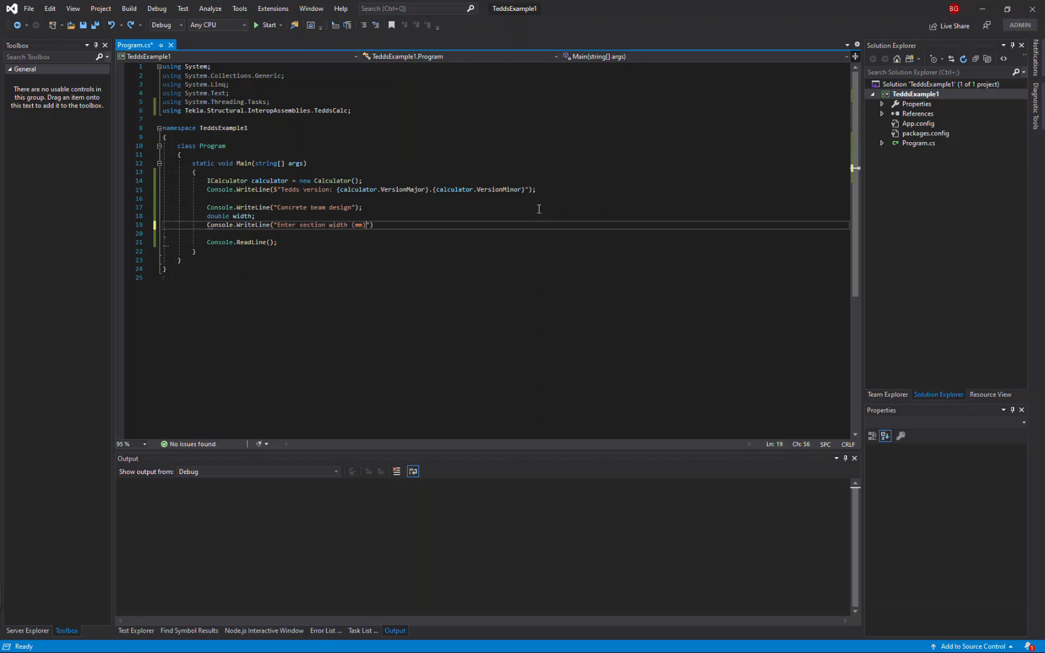
pyautogui.write('double.TryParse(')
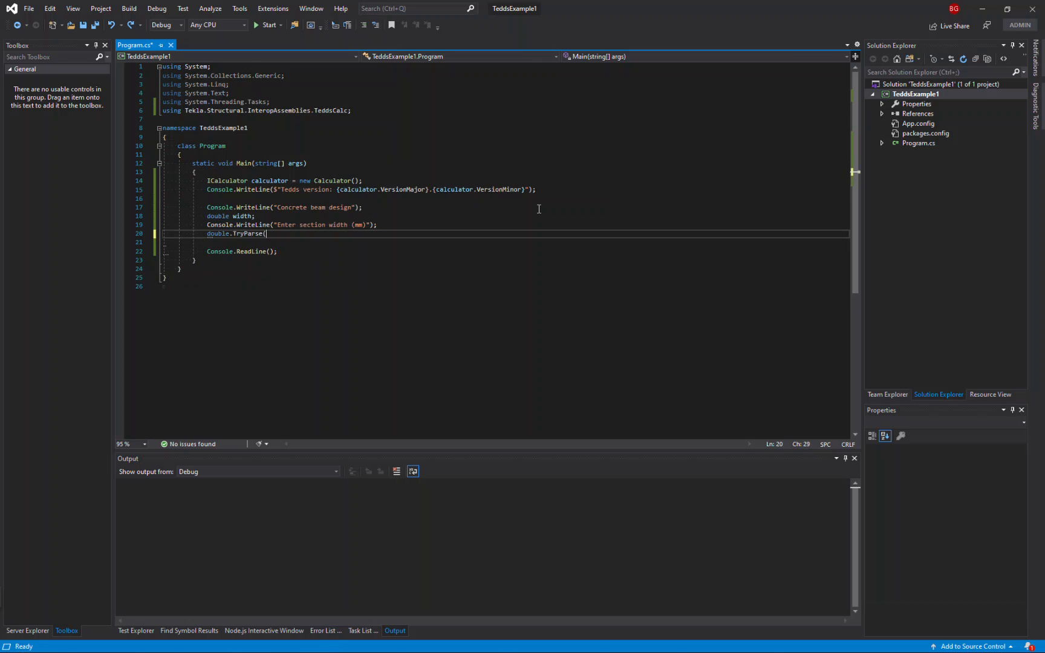
pyautogui.write('Console.ReadLine()')
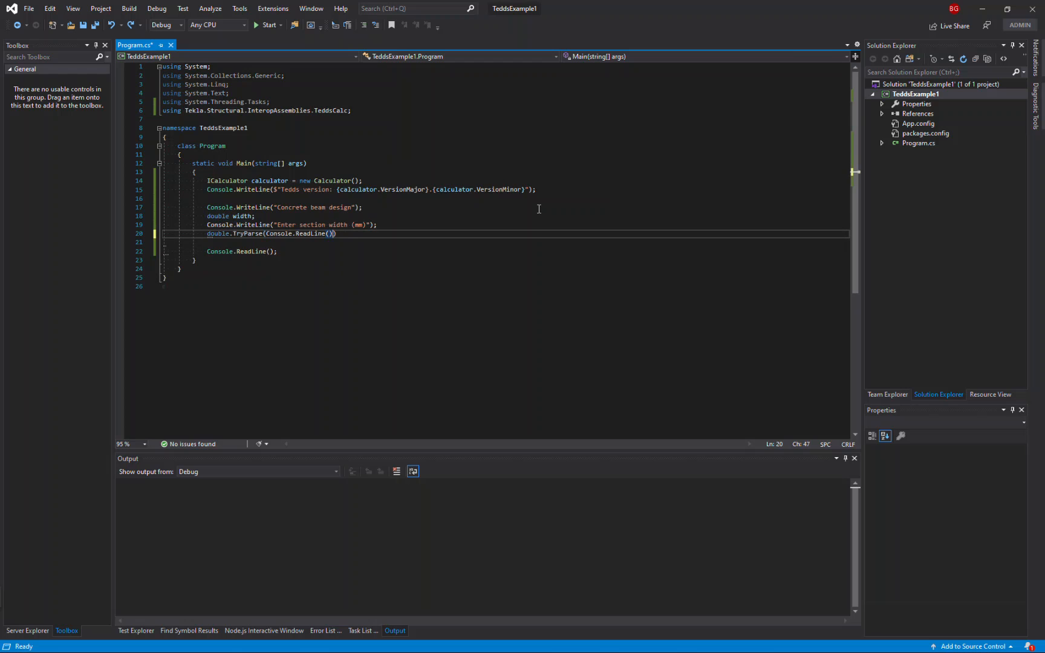
pyautogui.write(', out width;')
pyautogui.write('Console.')
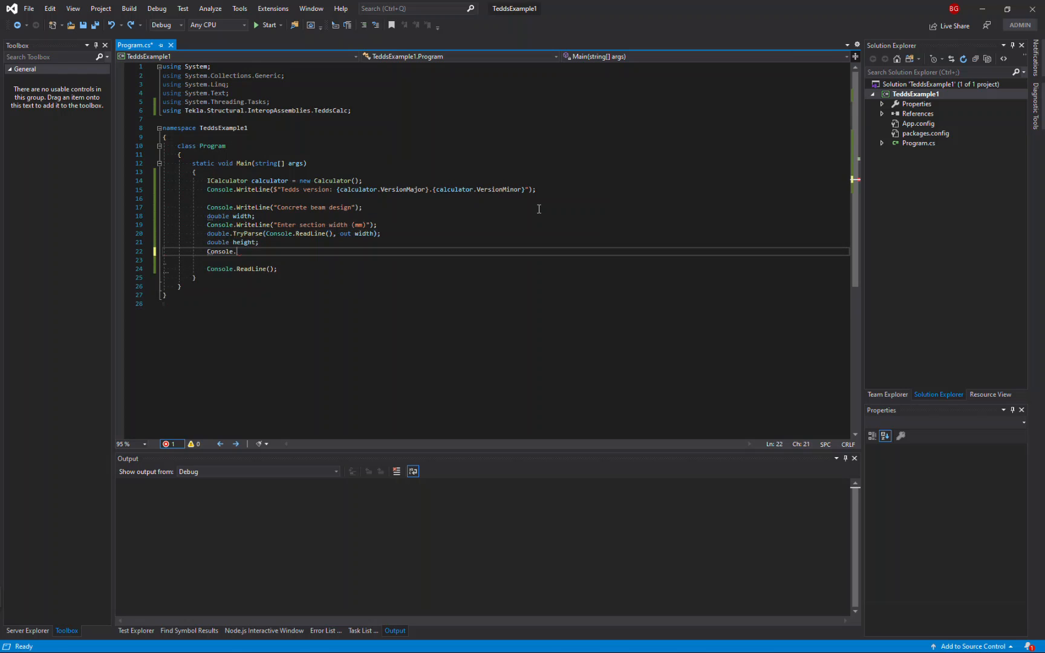
# - Prompt for section height (mm) and parse the entered value into height
pyautogui.write('WriteLine("")')
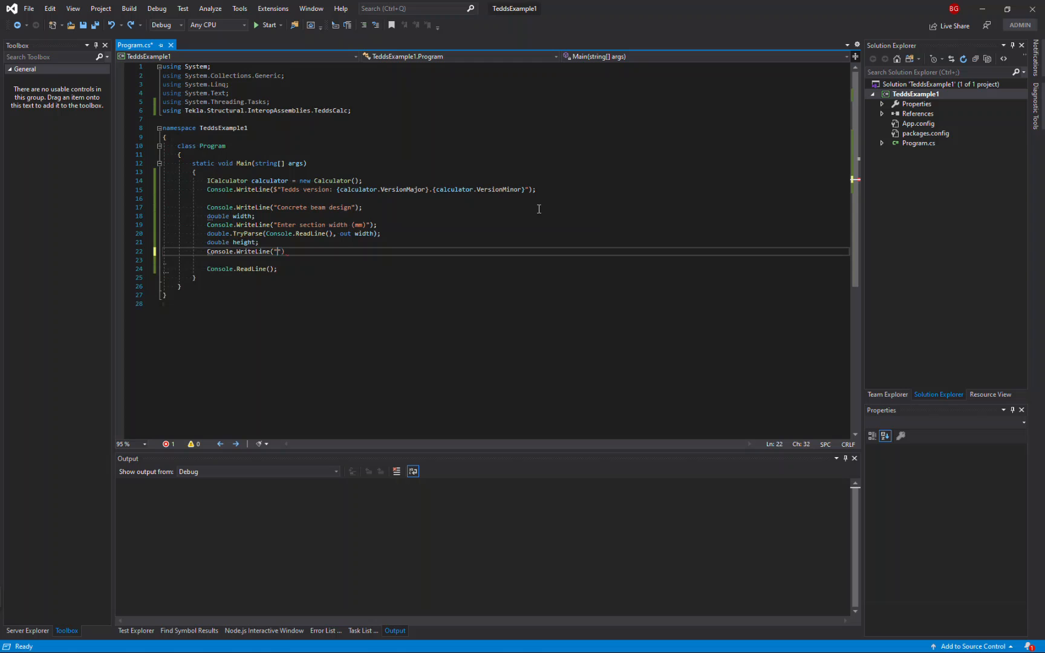
pyautogui.write('Enter section height (mm)");')
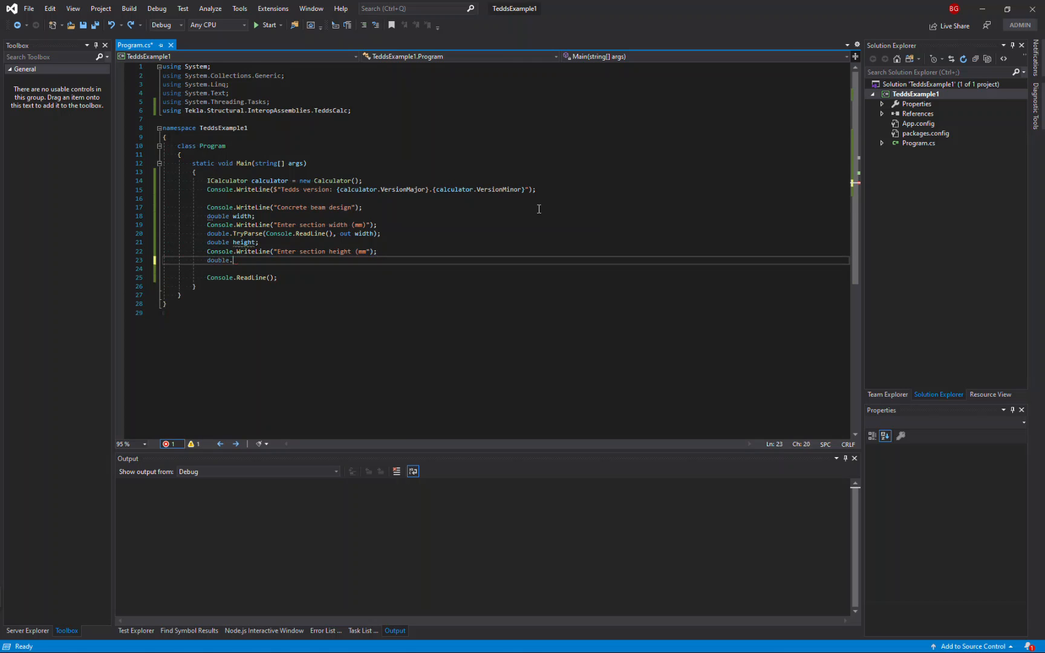
pyautogui.write('TryParse(Console.ReadLine()')
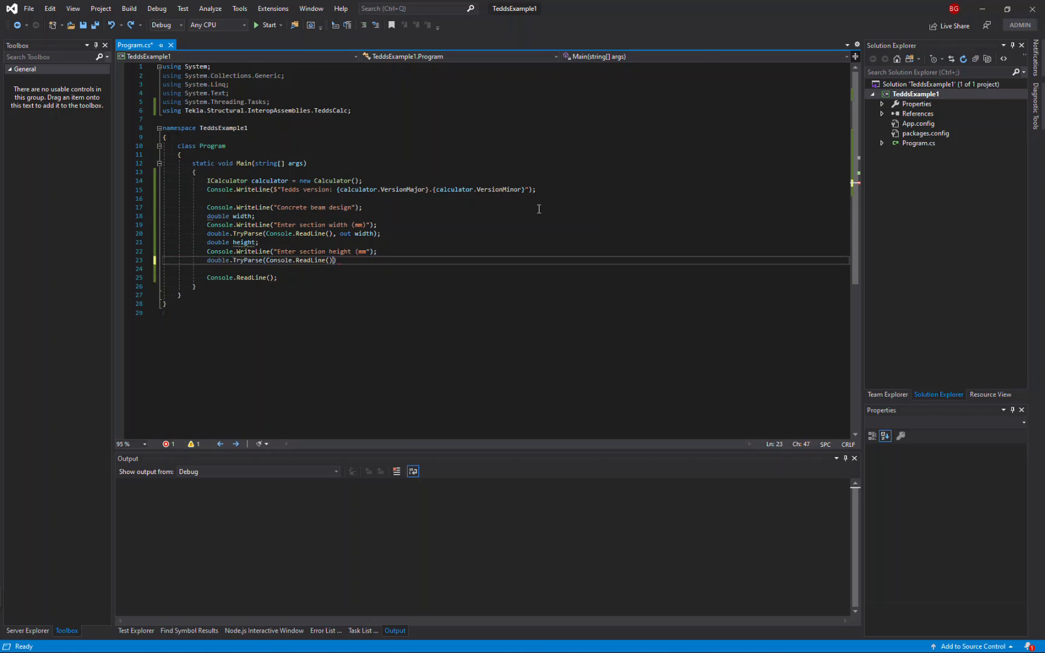
pyautogui.write(', out height')
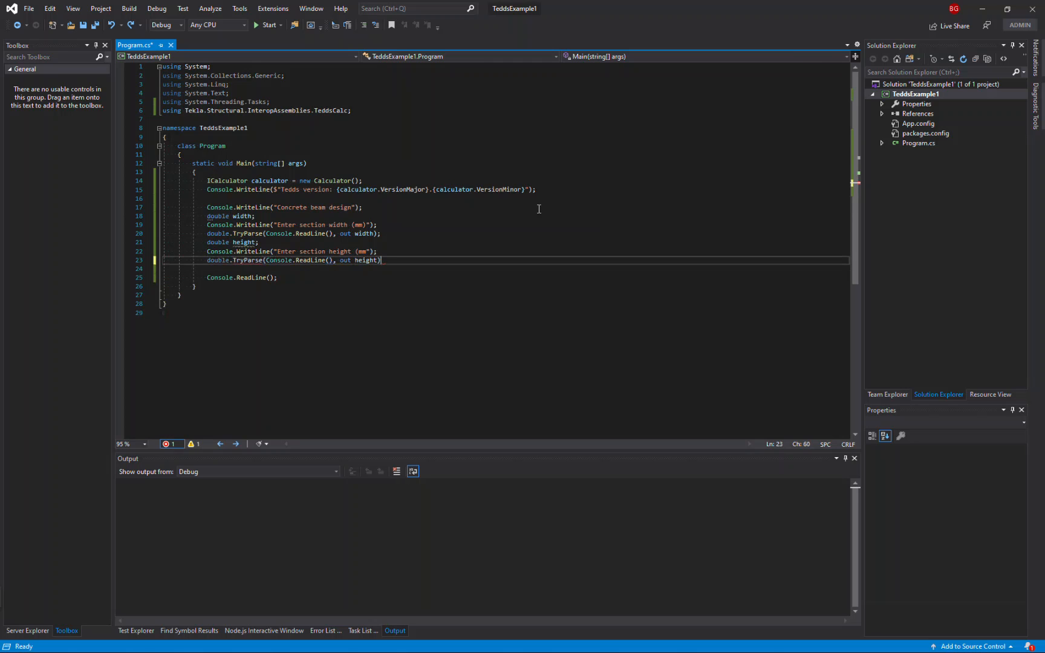
pyautogui.write(';')
pyautogui.press('Enter')
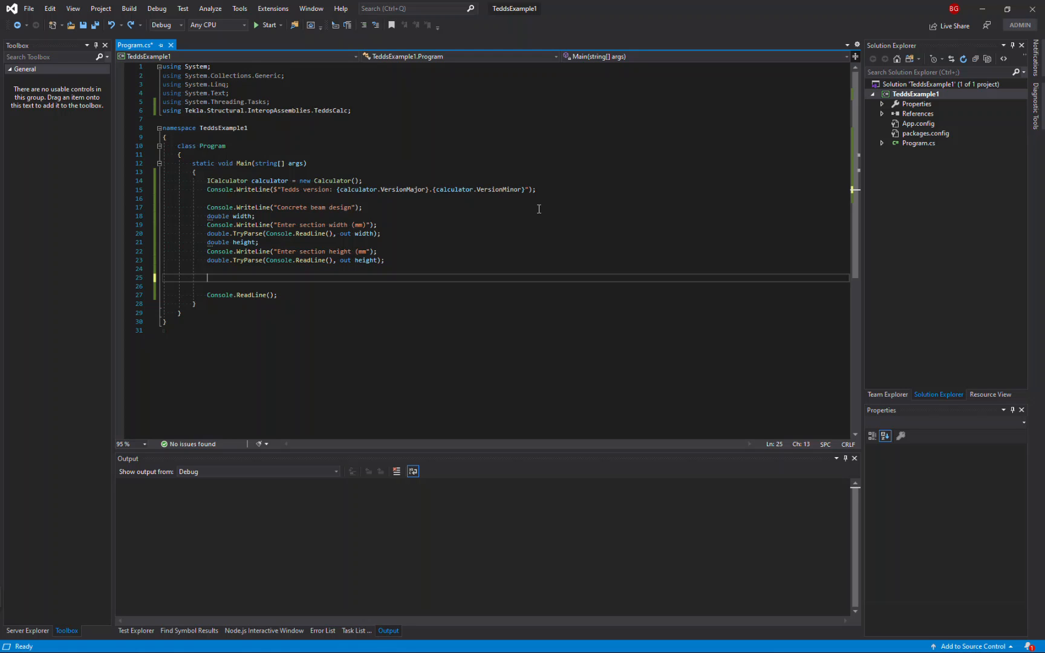
# - Add a calculator.Initialize() call to set up the Tedds calculator
pyautogui.write('calculator.Initialize')
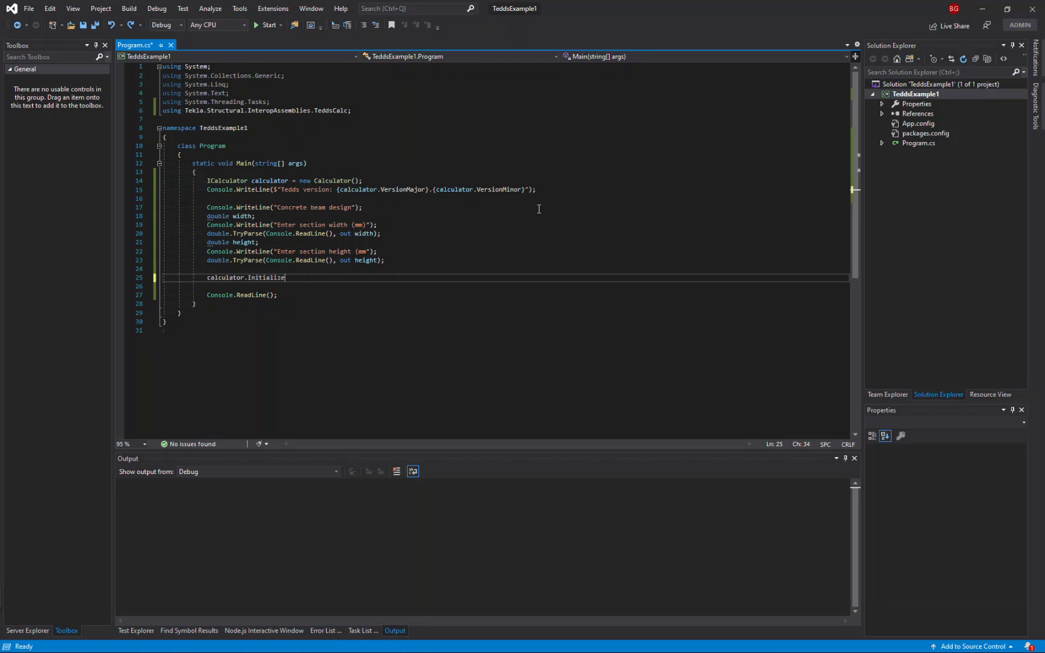
pyautogui.write('();')
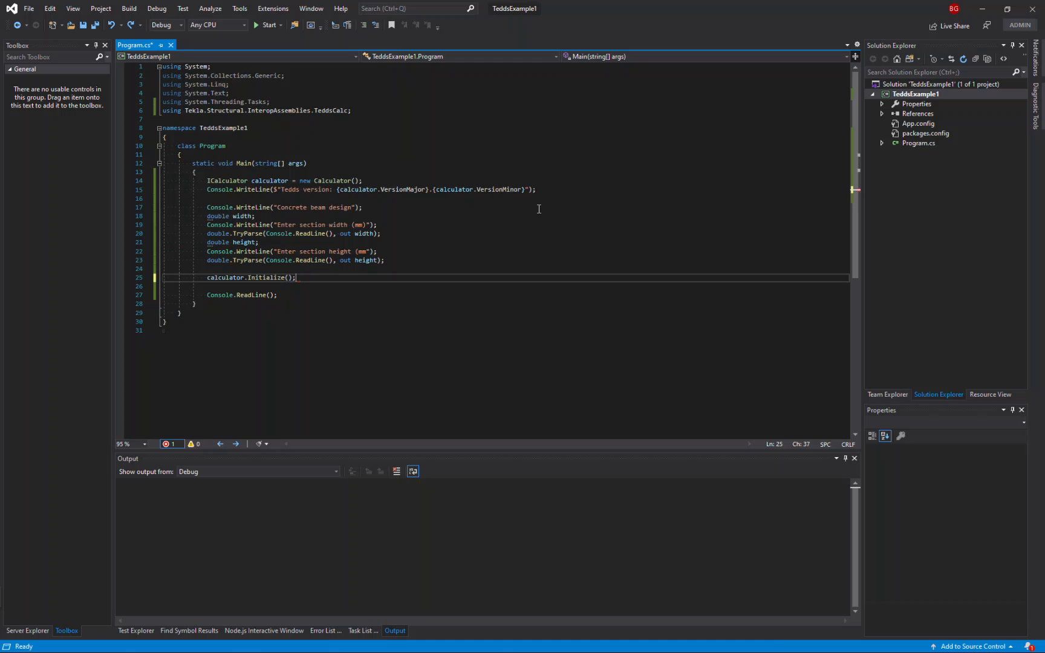
pyautogui.press('Enter')
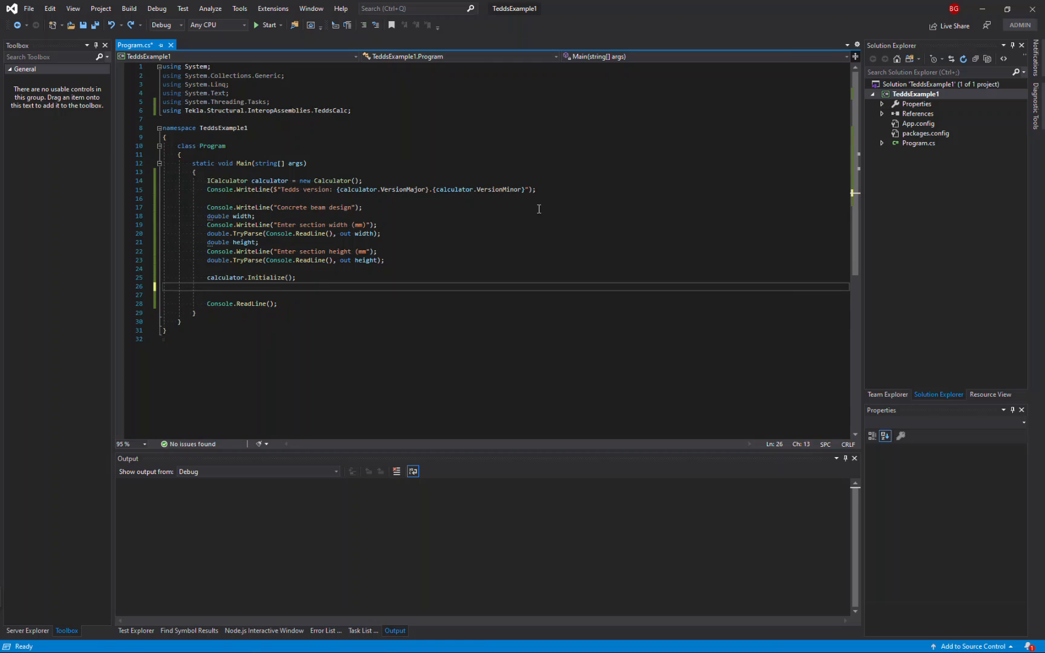
# - Set calculator variables b to width and h to height, both in mm
pyautogui.write('calculator.Functions.SetVar()')
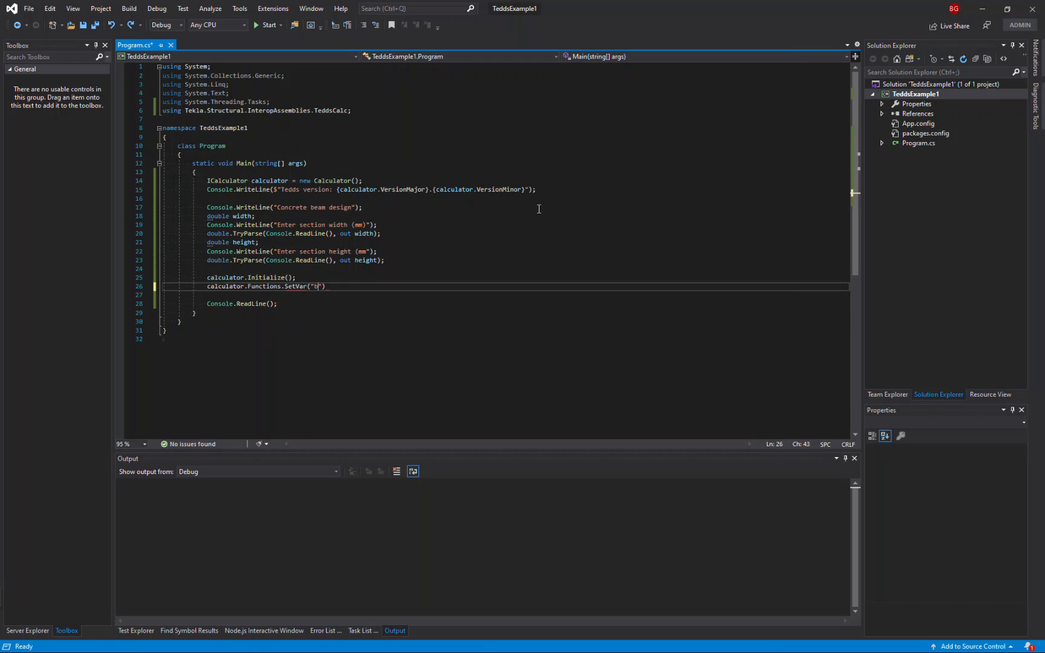
pyautogui.write(', width, "mm"')
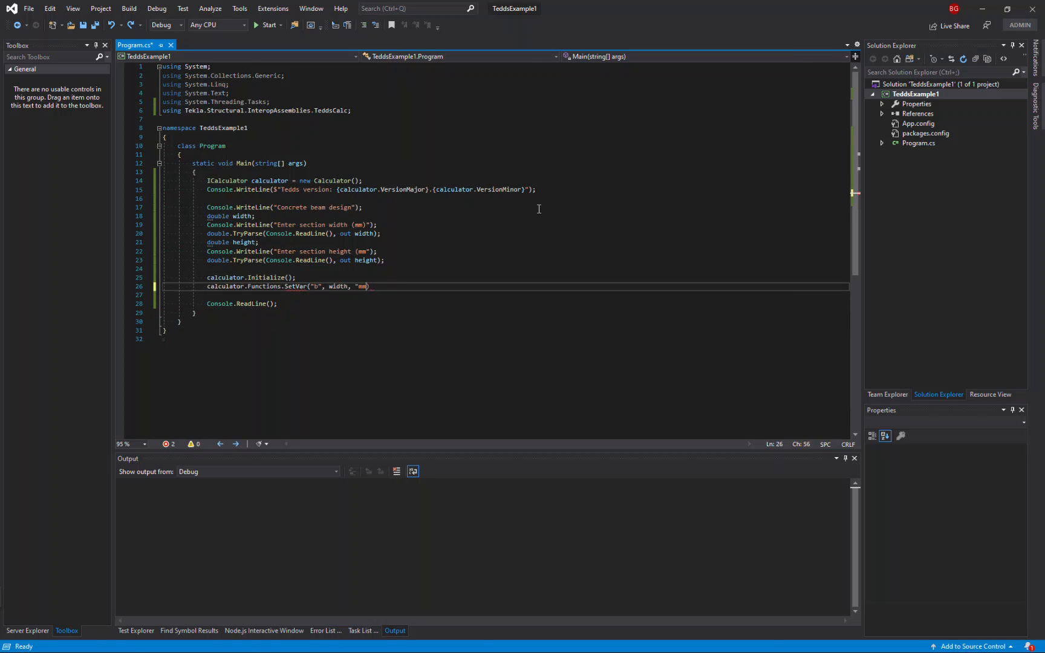
pyautogui.write('calculator.Functions.')
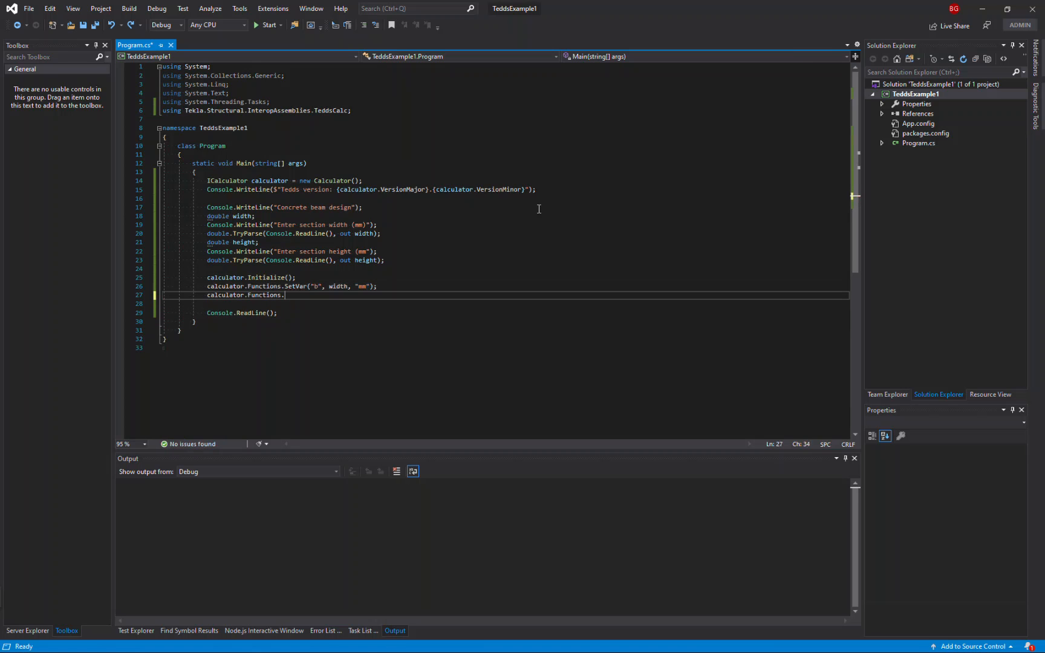
pyautogui.write('SetVar("")')
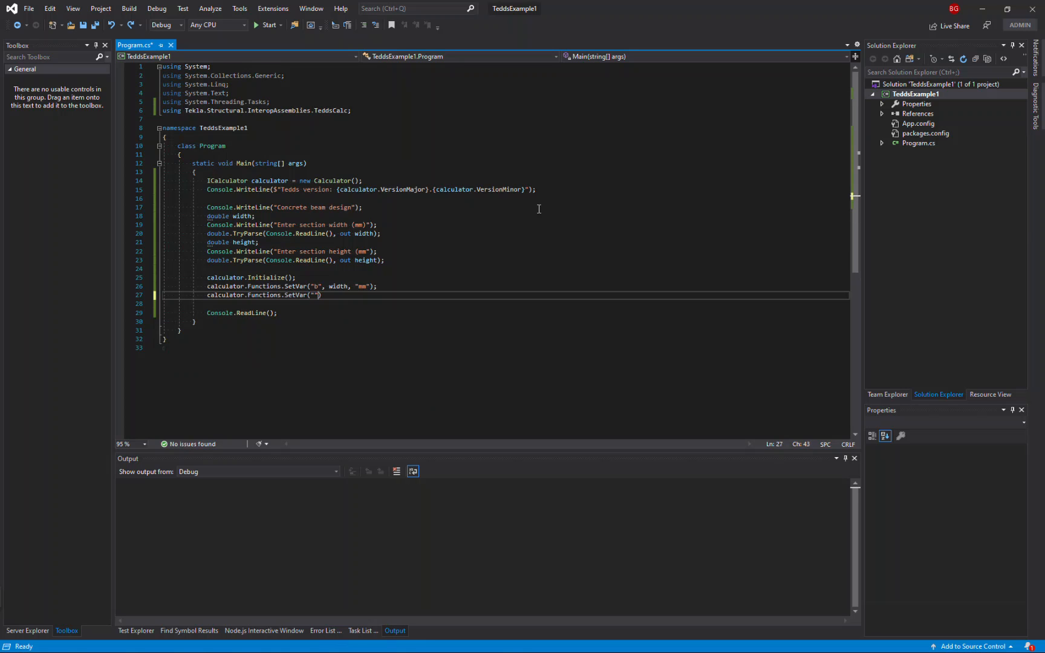
pyautogui.write('h", height, "mm')
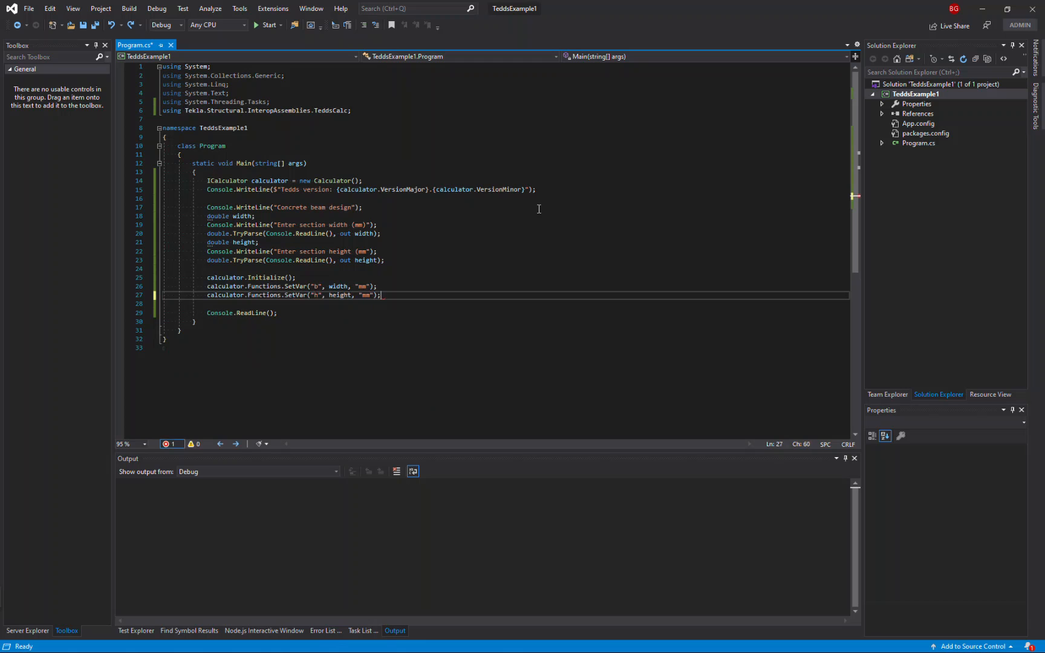
pyautogui.press('Enter')
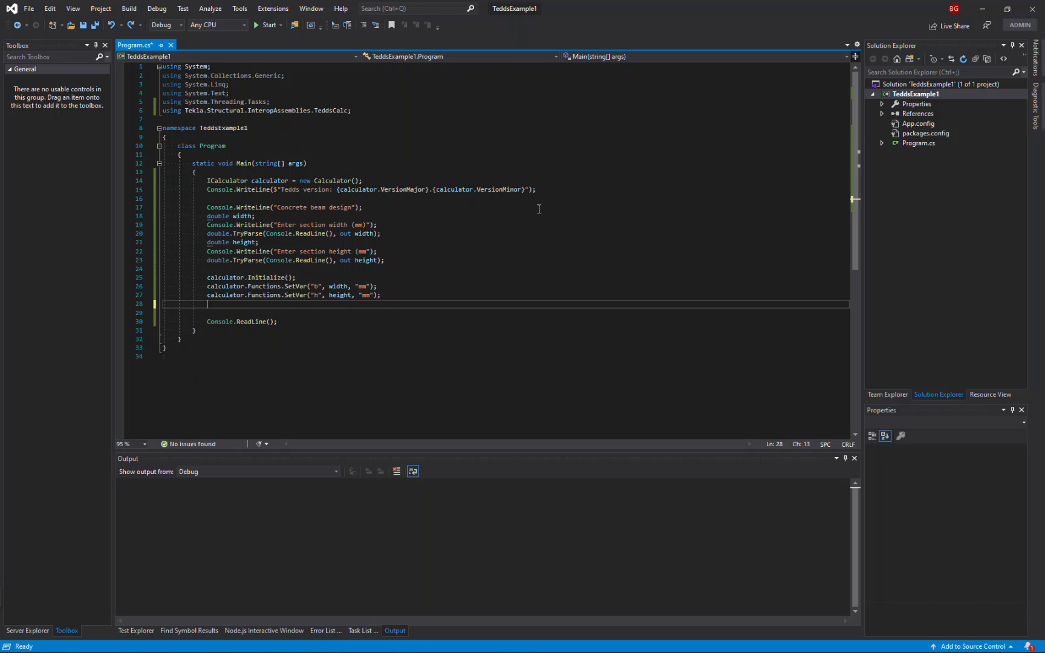
# - Evaluate "b*h" into ICalcValue result and convert it to double area
pyautogui.write('calculator.')
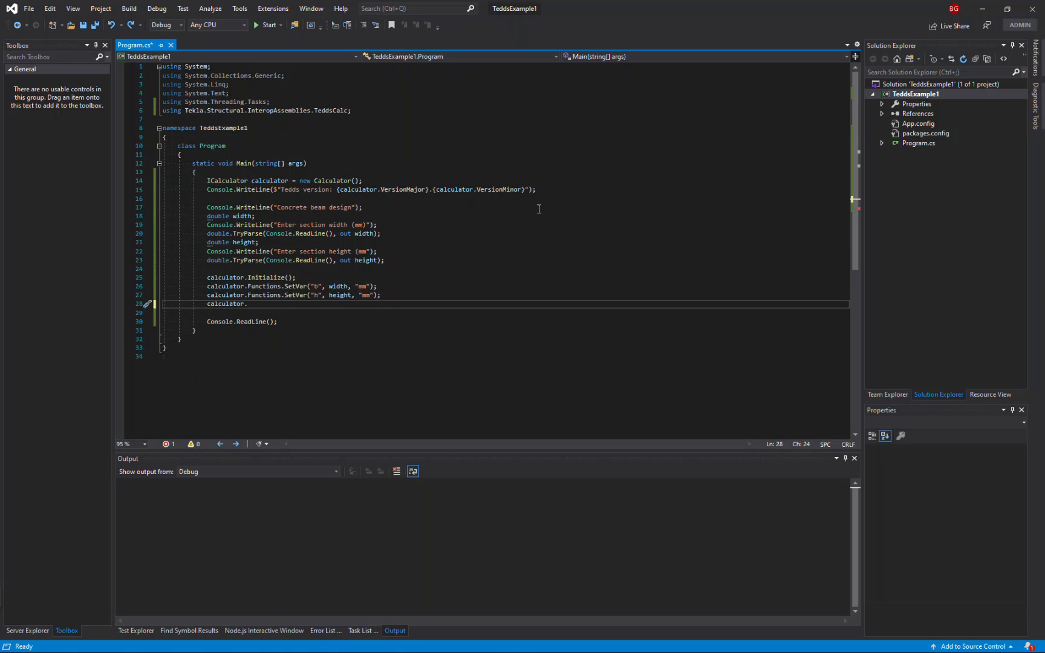
pyautogui.write('Functions.Eval(')
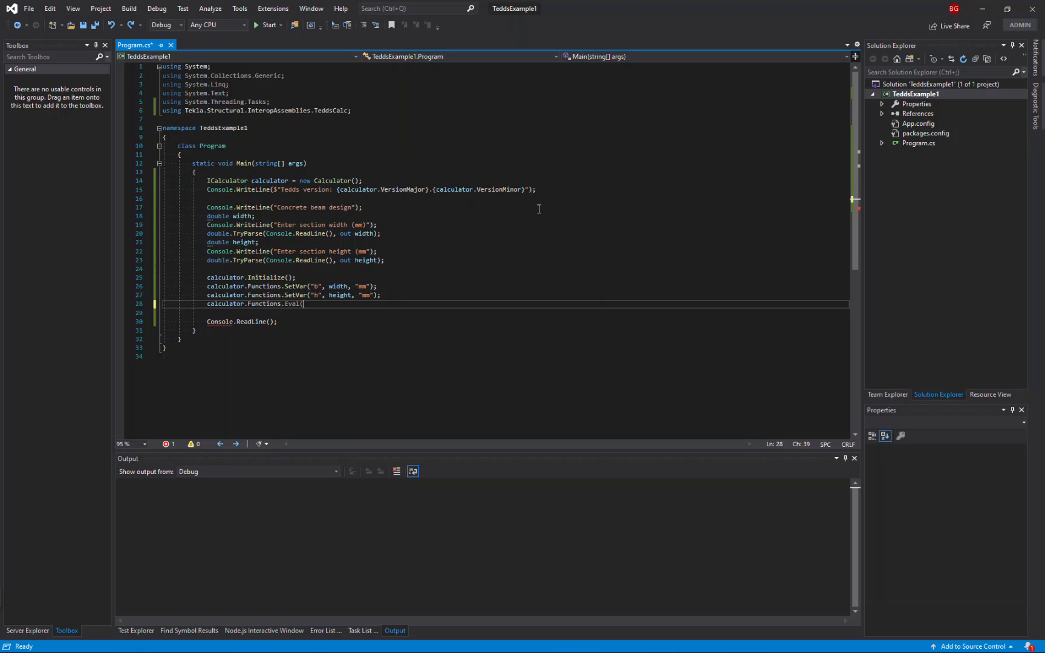
pyautogui.write('"b*h");')
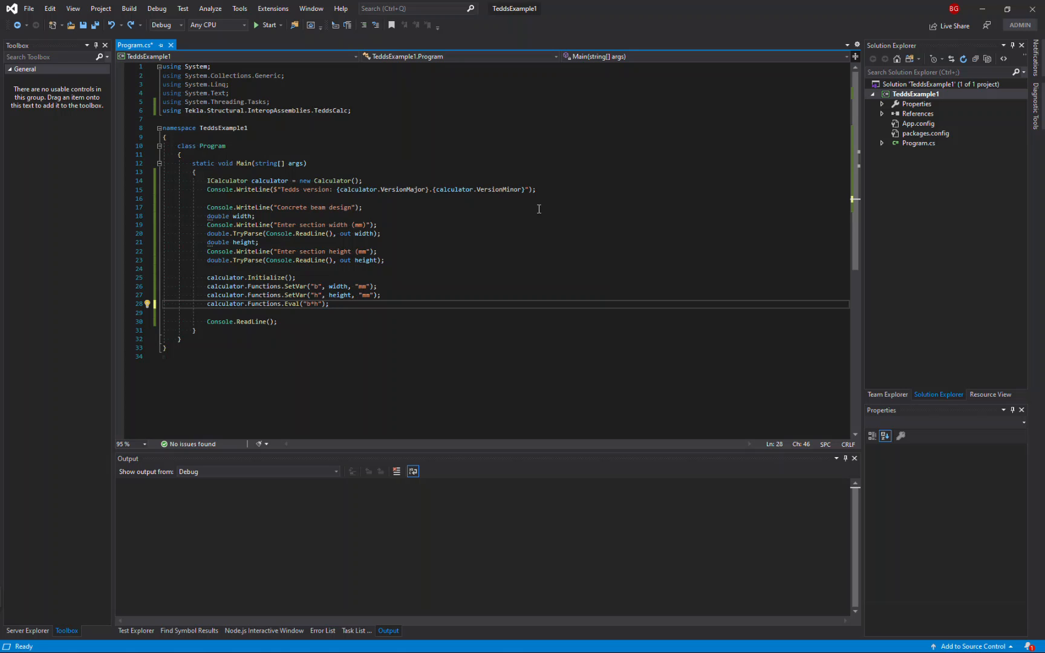
pyautogui.write('ICalcValue result =')
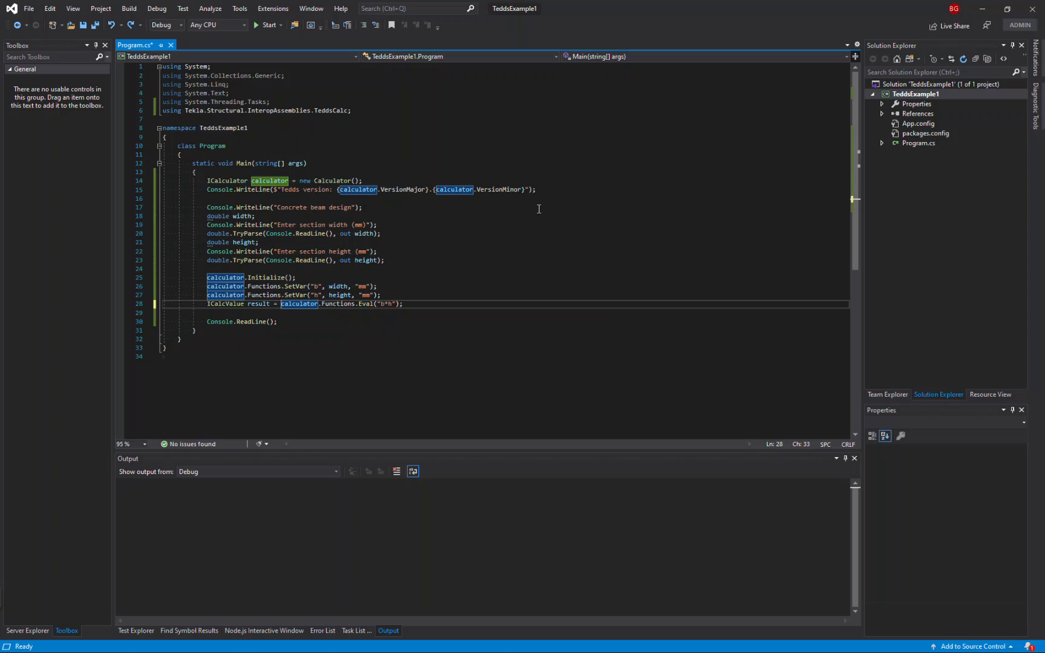
pyautogui.write('double area = result.ToDouble("mm^(2)");')
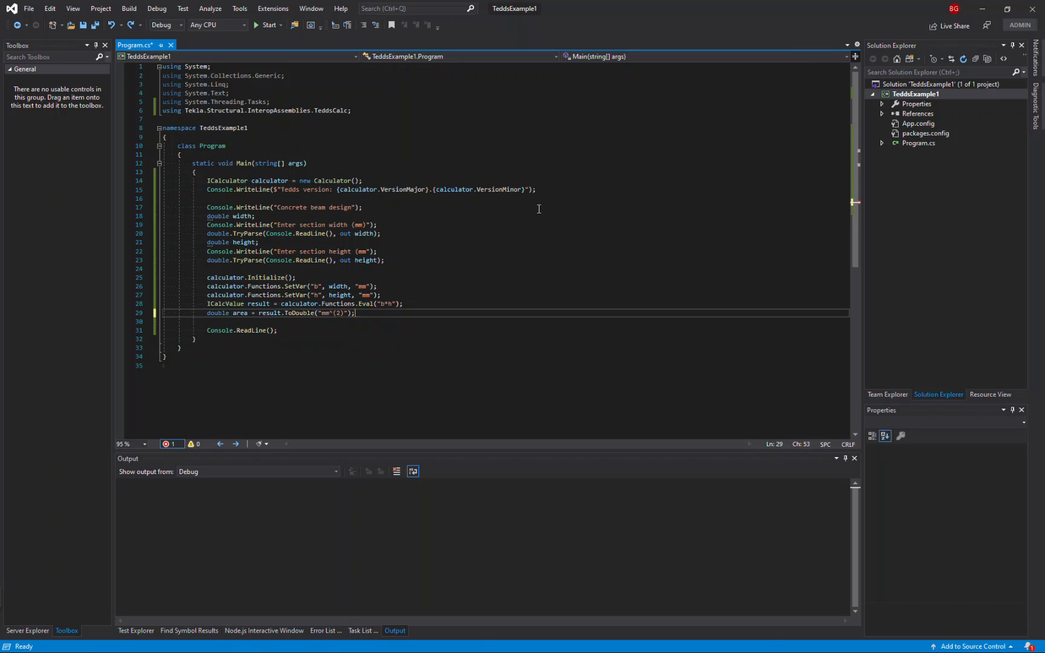
# - Print "Section area is {area:F2}" to the console
pyautogui.write('Console.WriteLine(')
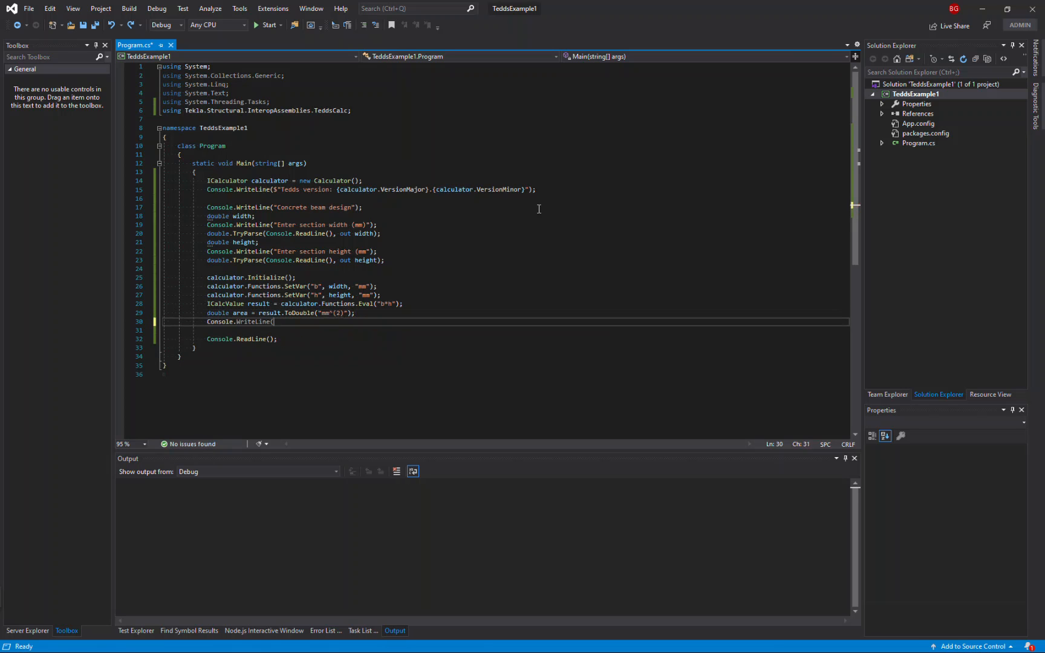
pyautogui.write('$"')
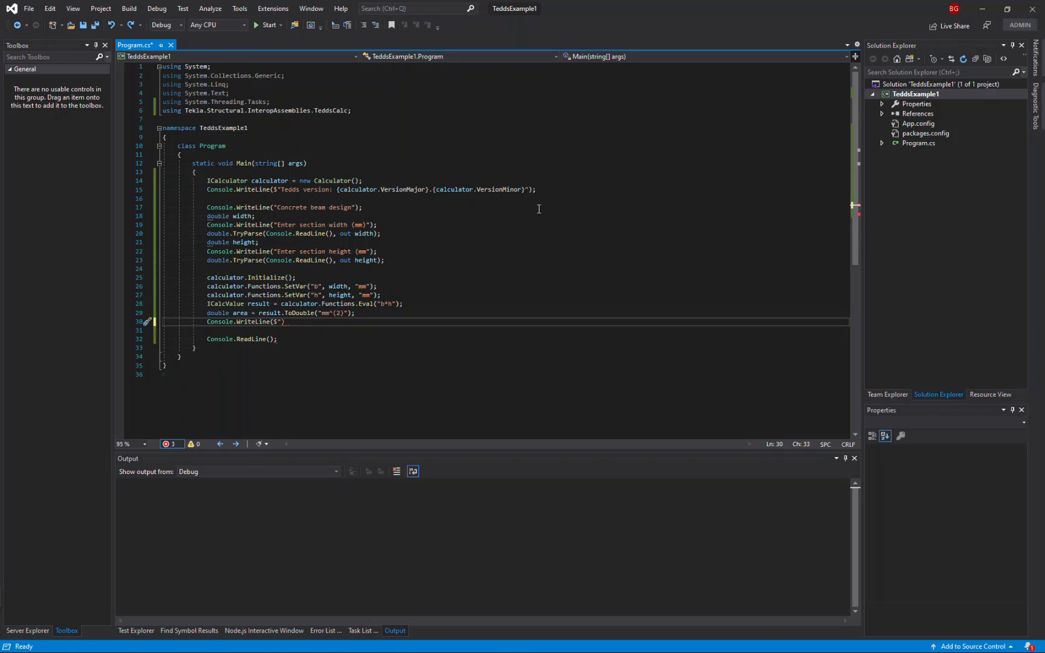
pyautogui.write('Section area is {area:}')
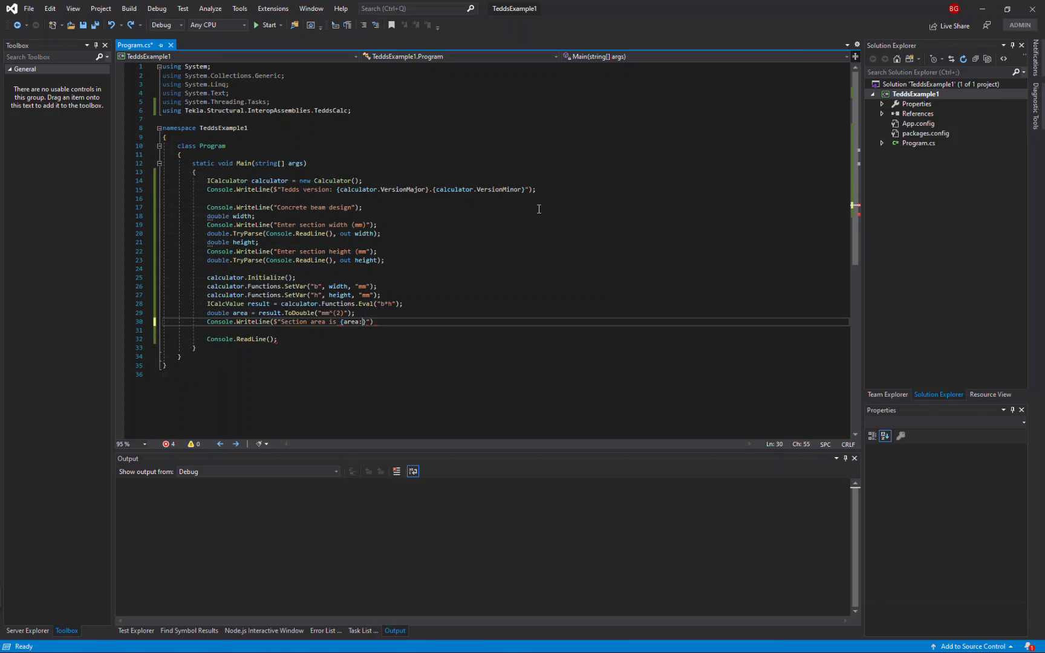
pyautogui.write(':F2')
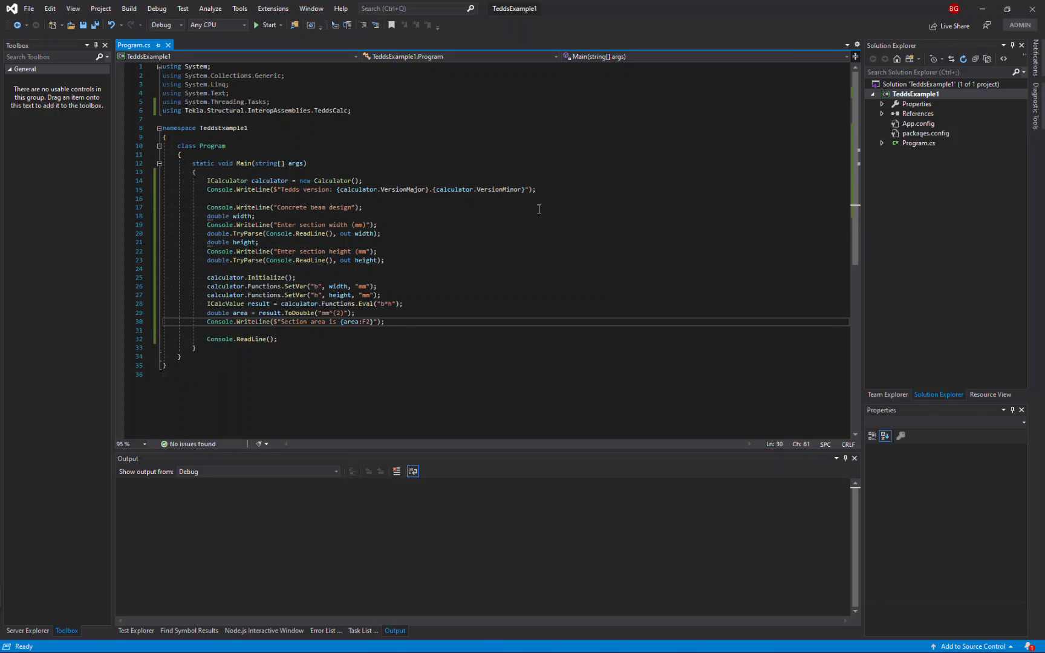
# - Build the TeddsExample1 solution and start it with debugging
pyautogui.click(127, 8)
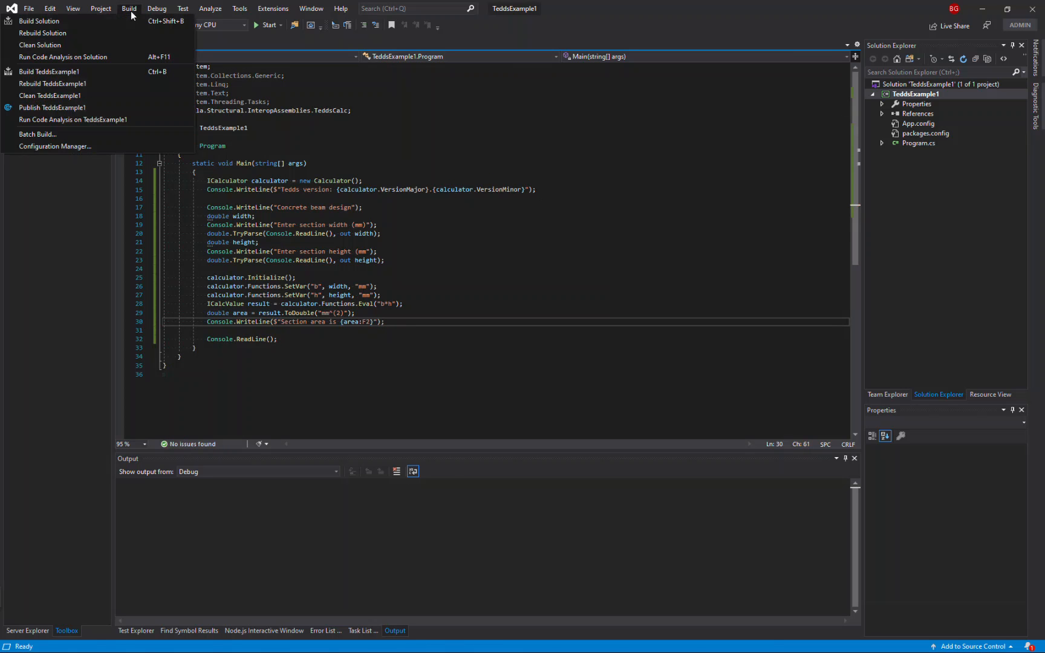
pyautogui.click(52, 70)
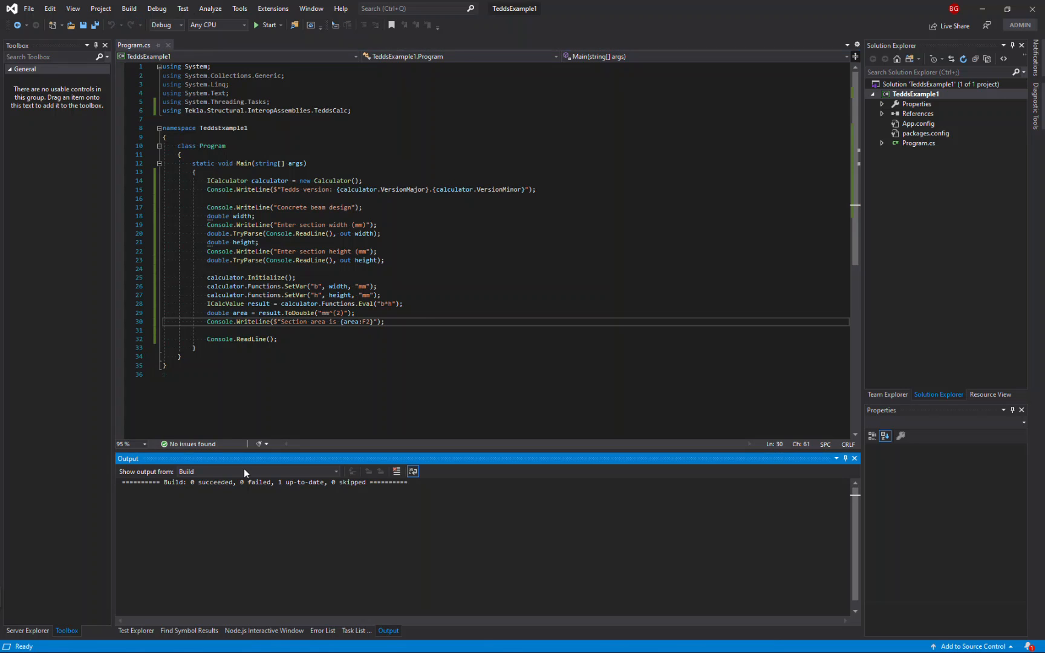
pyautogui.click(156, 9)
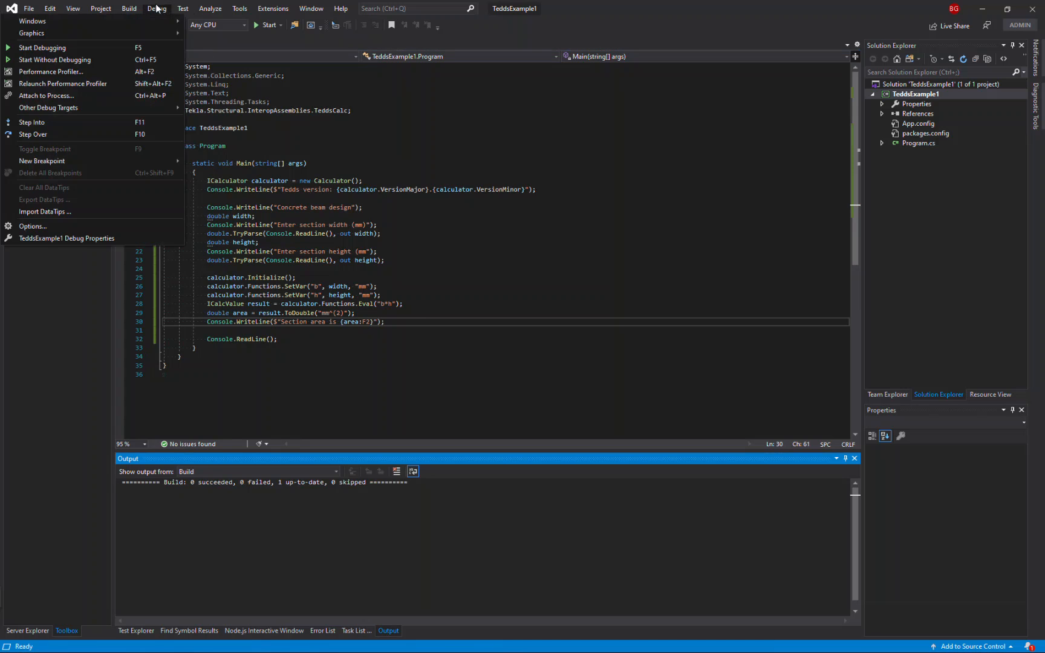
pyautogui.click(40, 47)
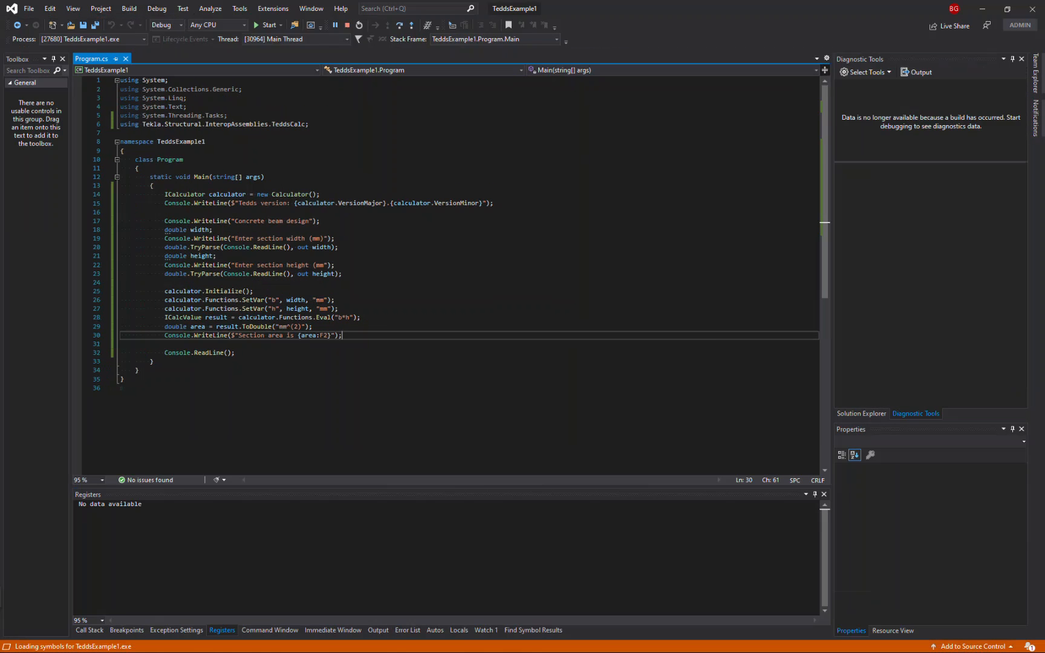
# - Enter width 300 and height 500 in the running console app
pyautogui.click(264, 25)
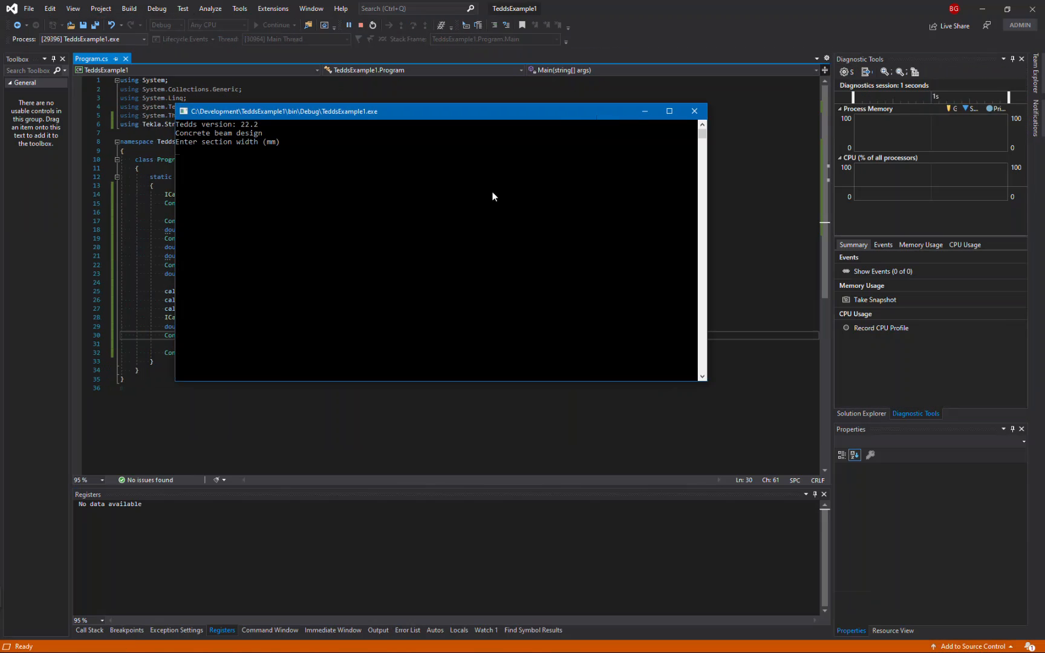
pyautogui.write('300')
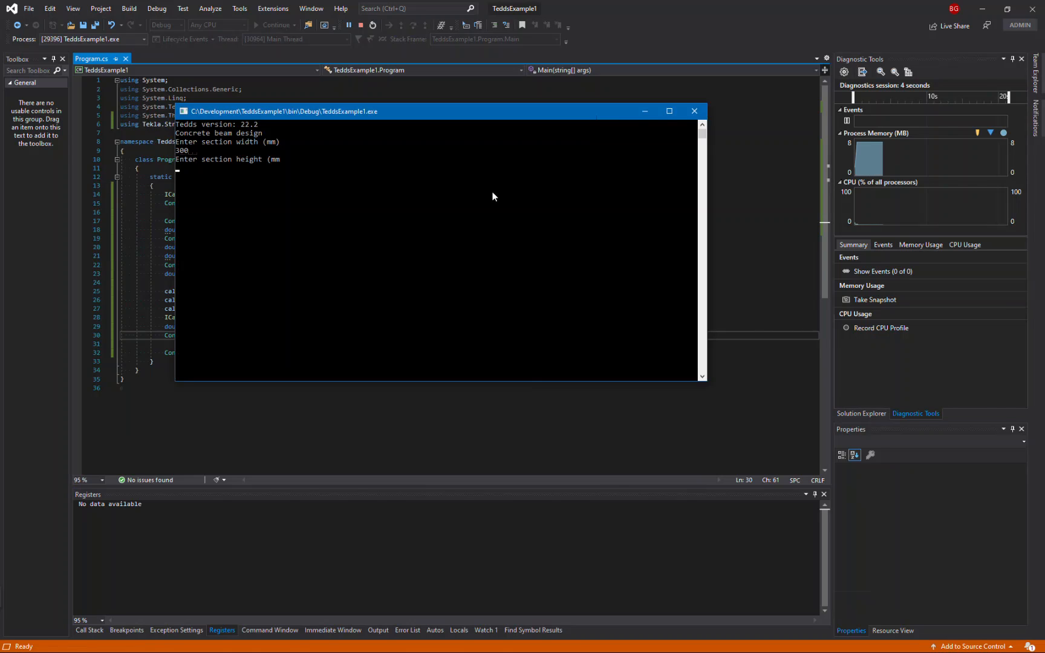
pyautogui.write('500')
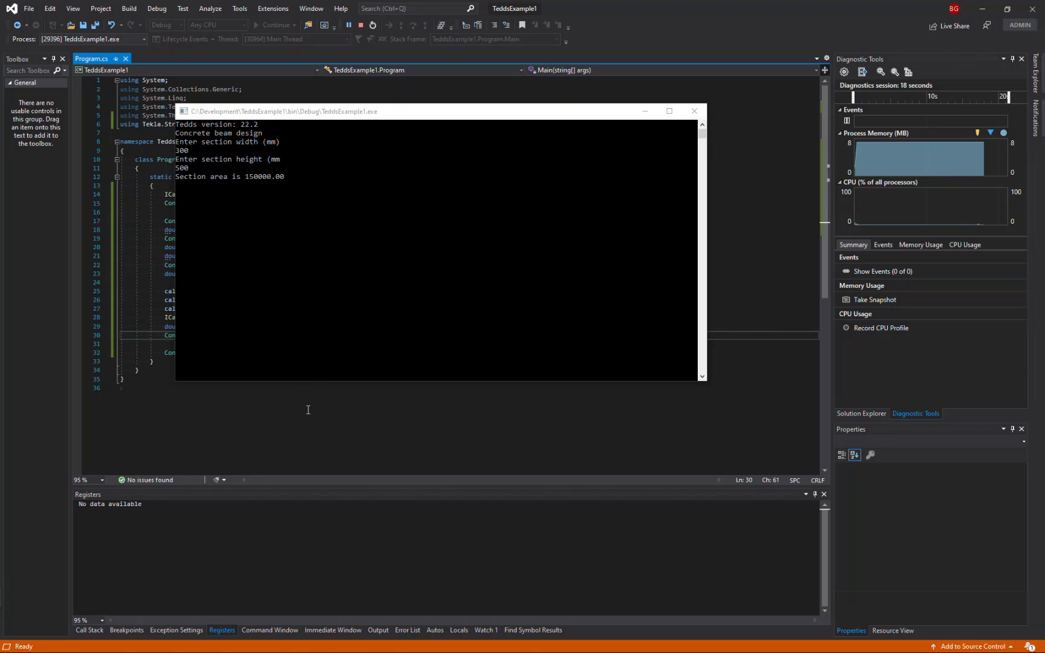
pyautogui.moveTo(343, 361)
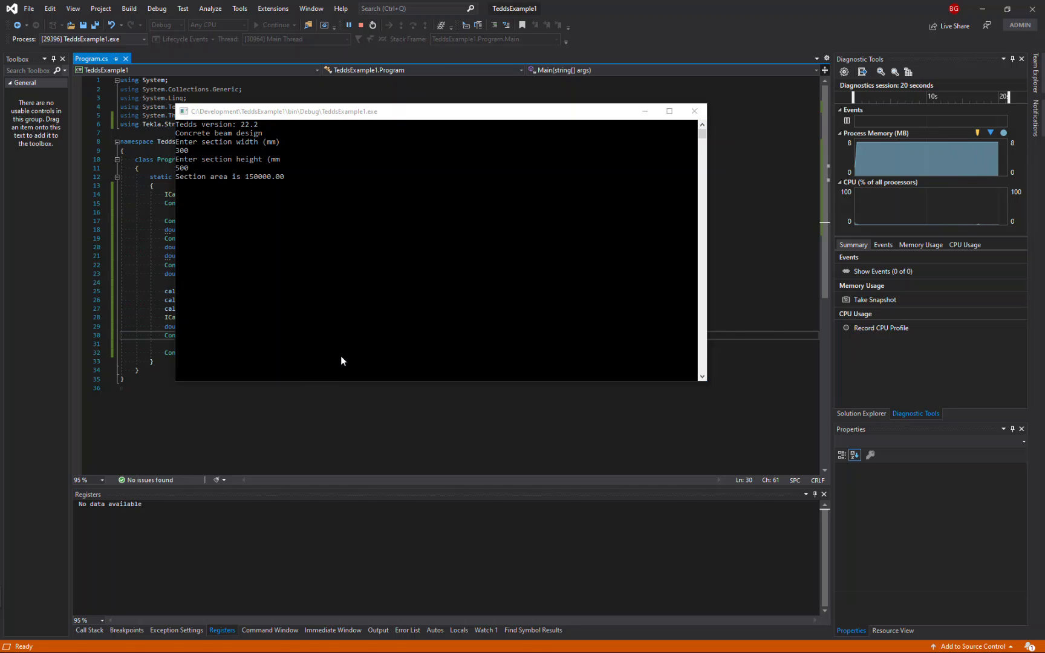